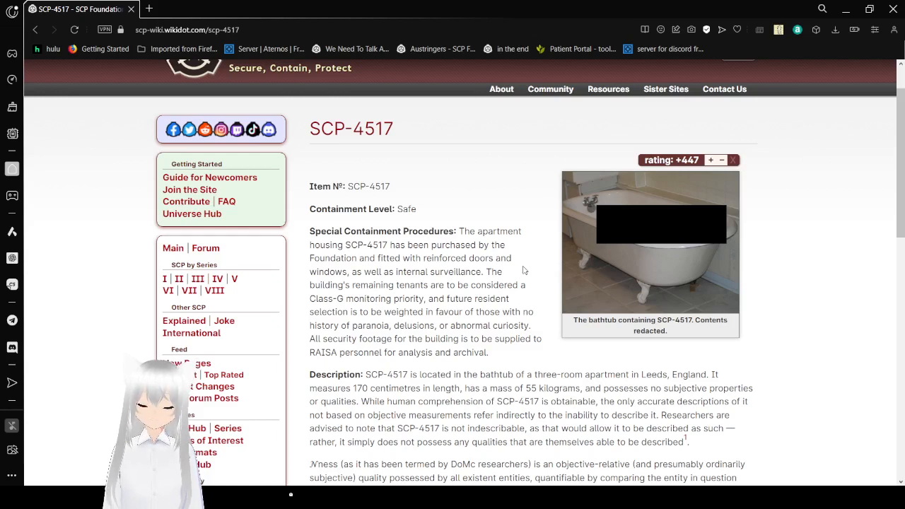
scroll("down", 3)
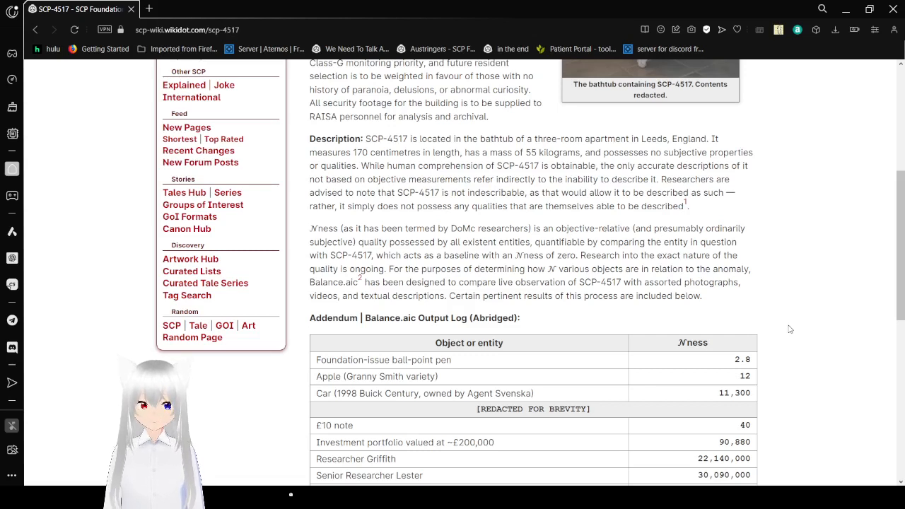